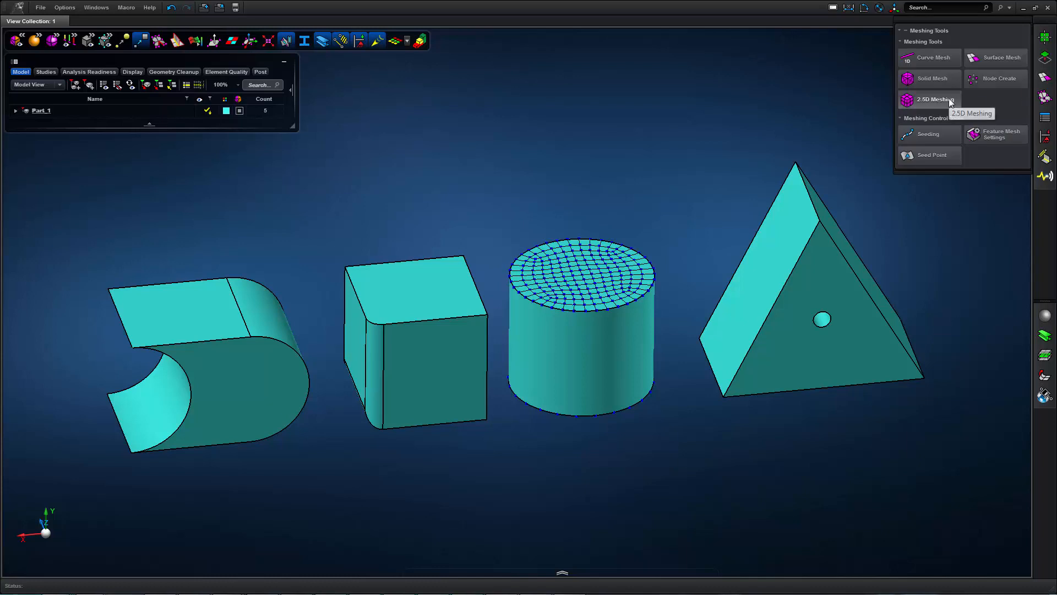
pyautogui.moveTo(936, 99)
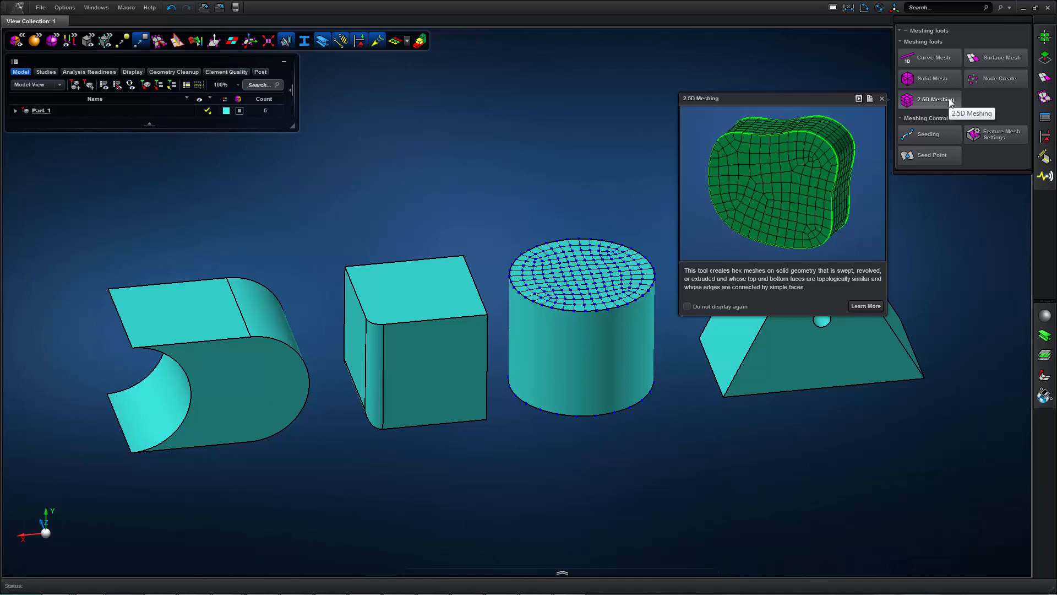
# - Launch the 2.5D Meshing tool to colour-code the solids by hex meshability
pyautogui.click(933, 100)
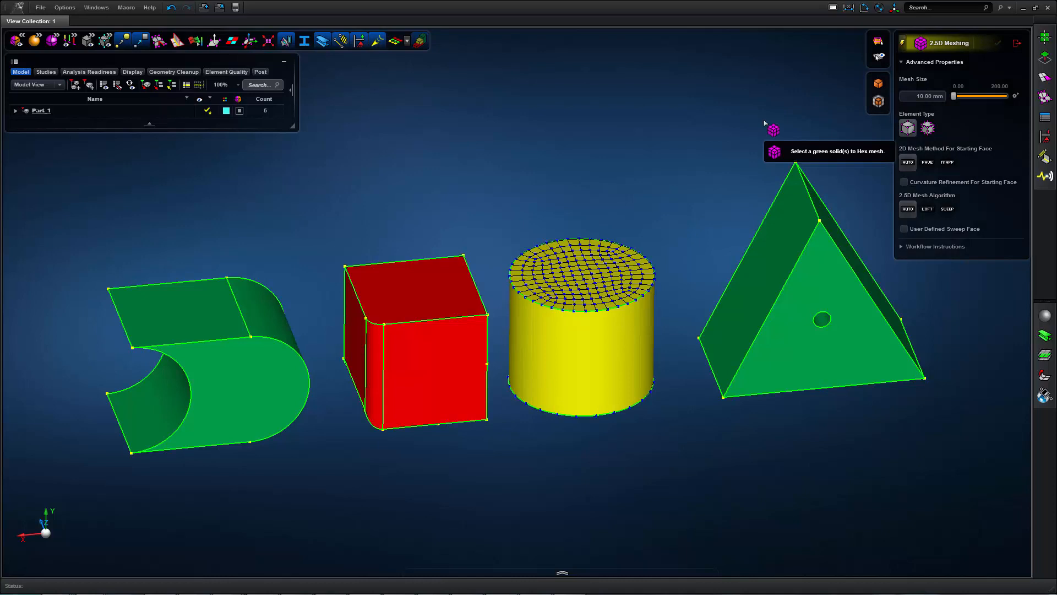
pyautogui.moveTo(735, 141)
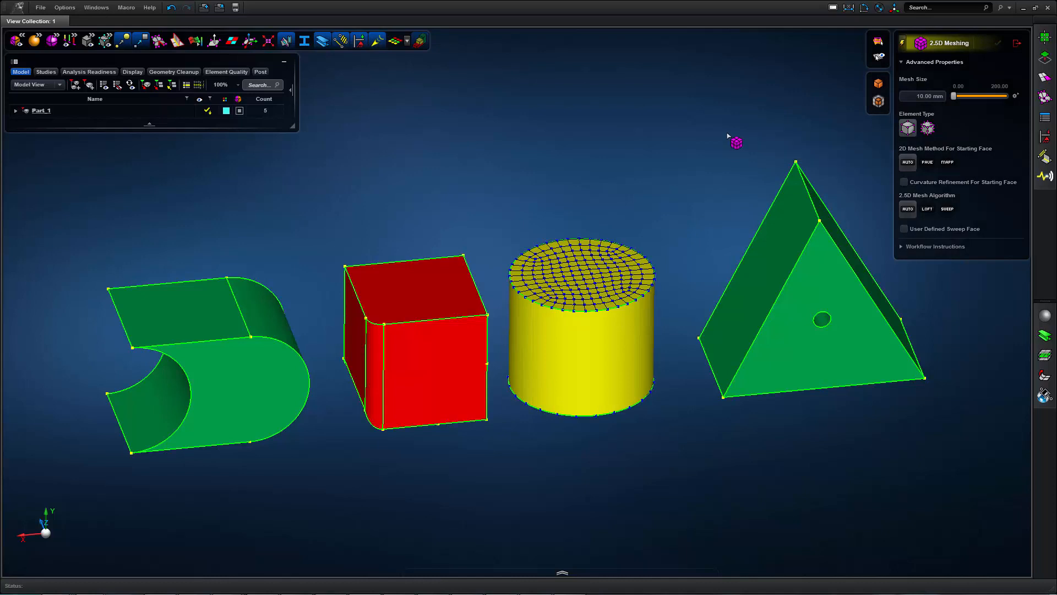
pyautogui.moveTo(703, 209)
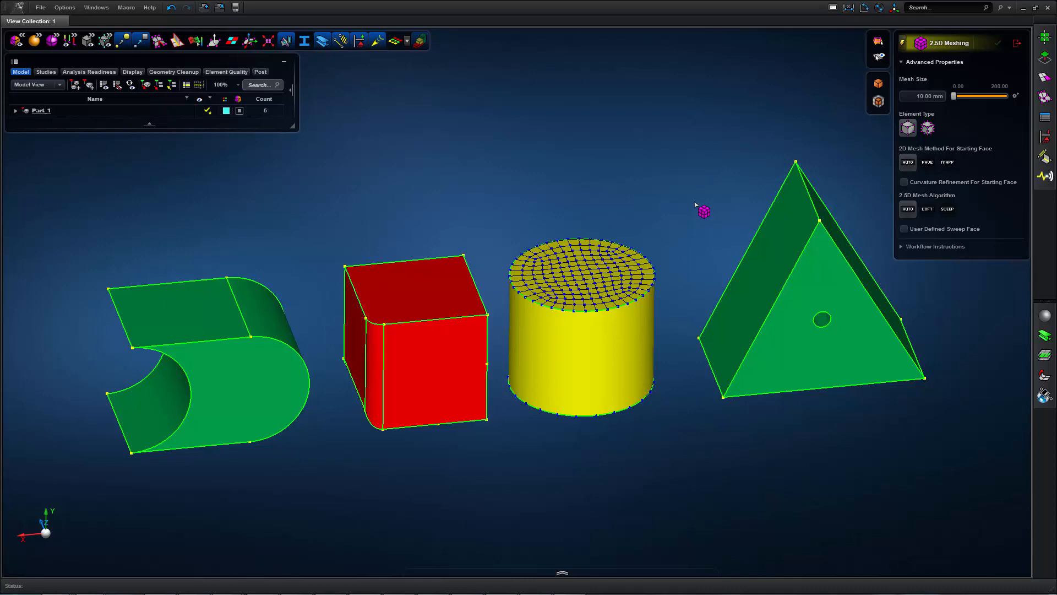
pyautogui.moveTo(706, 211)
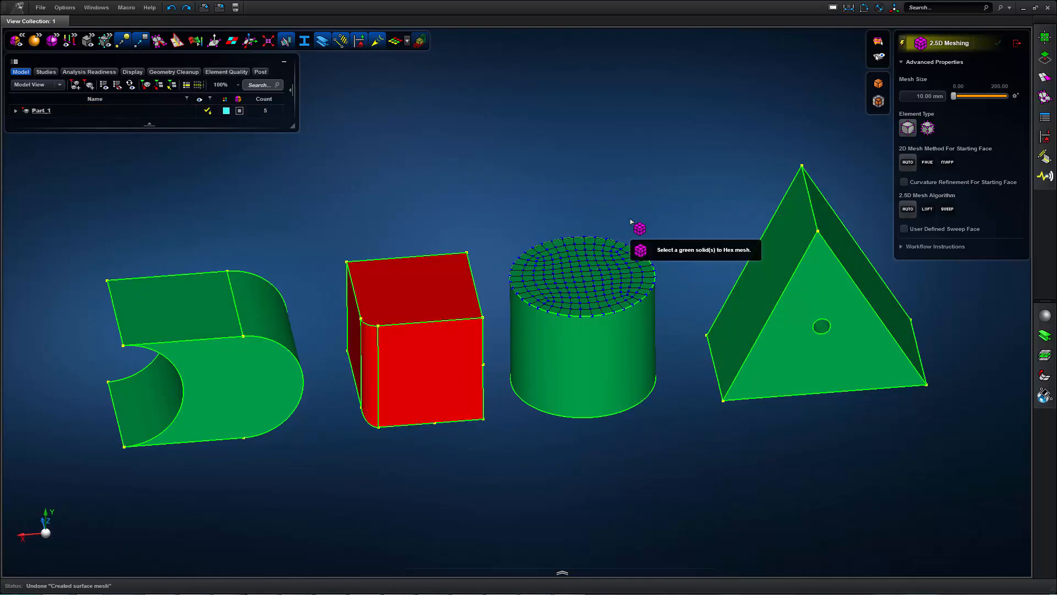
pyautogui.moveTo(529, 225)
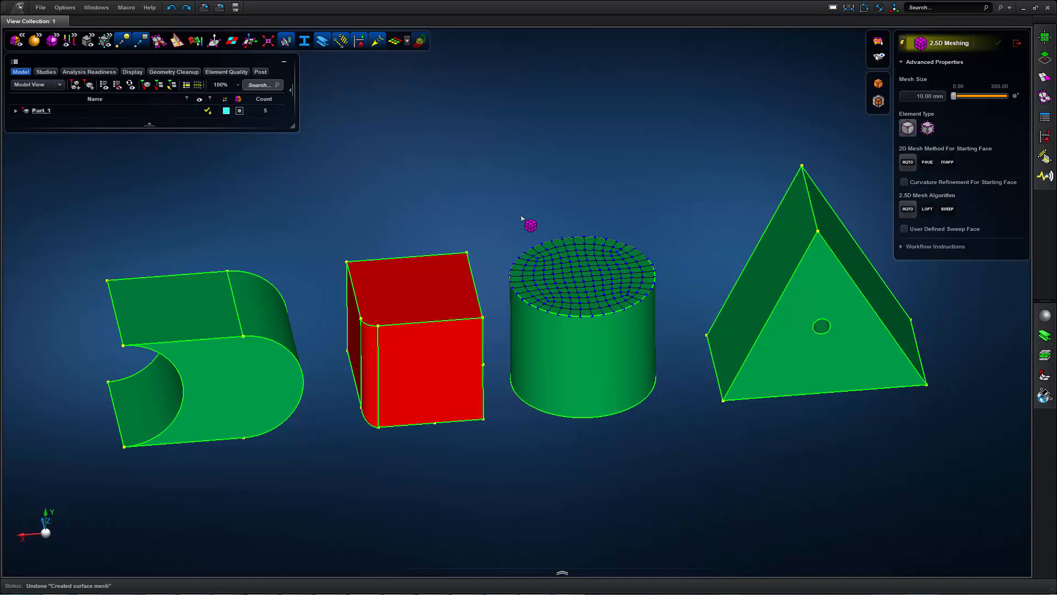
pyautogui.moveTo(453, 238)
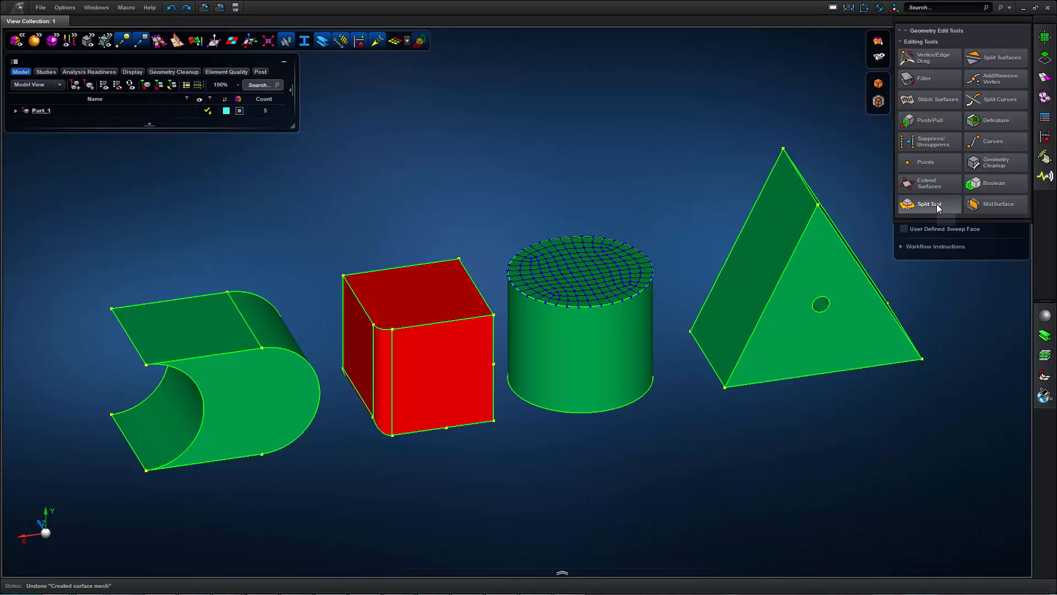
# - Start Split Solids and turn Display Using 2.5D Color back on
pyautogui.click(931, 204)
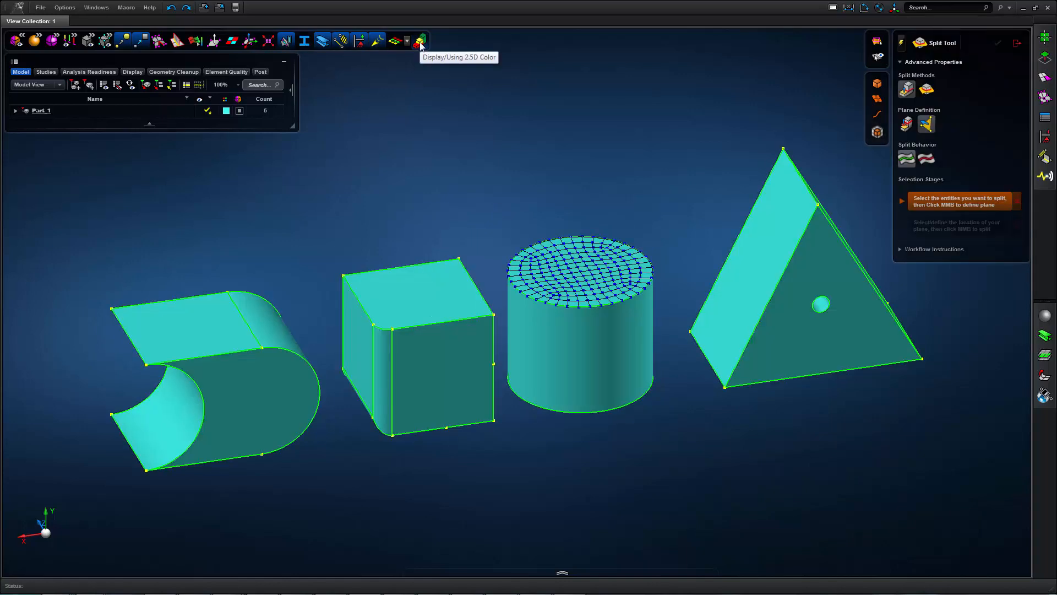
pyautogui.click(419, 41)
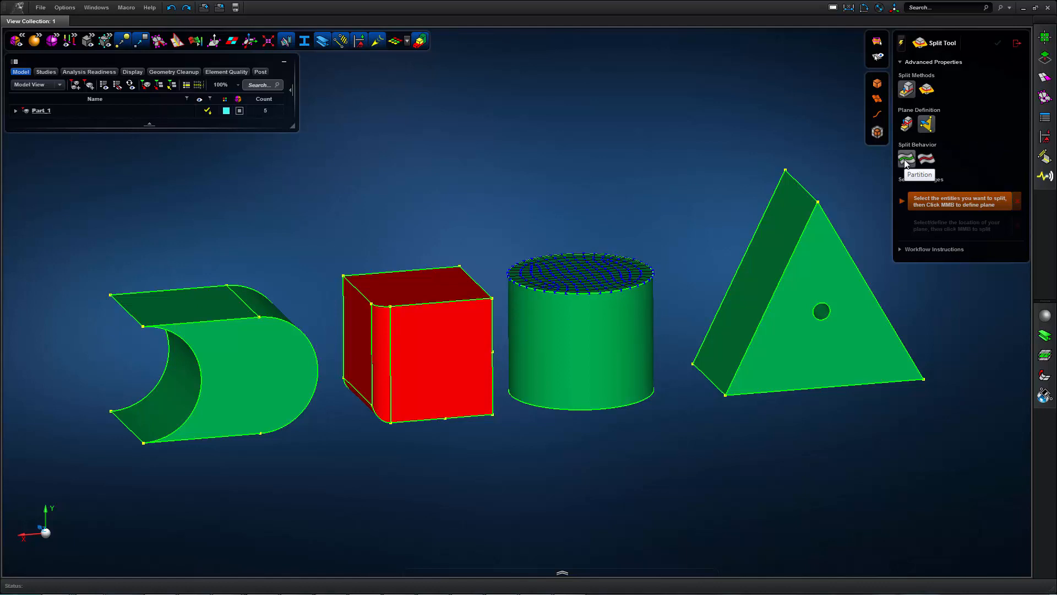
pyautogui.moveTo(615, 172)
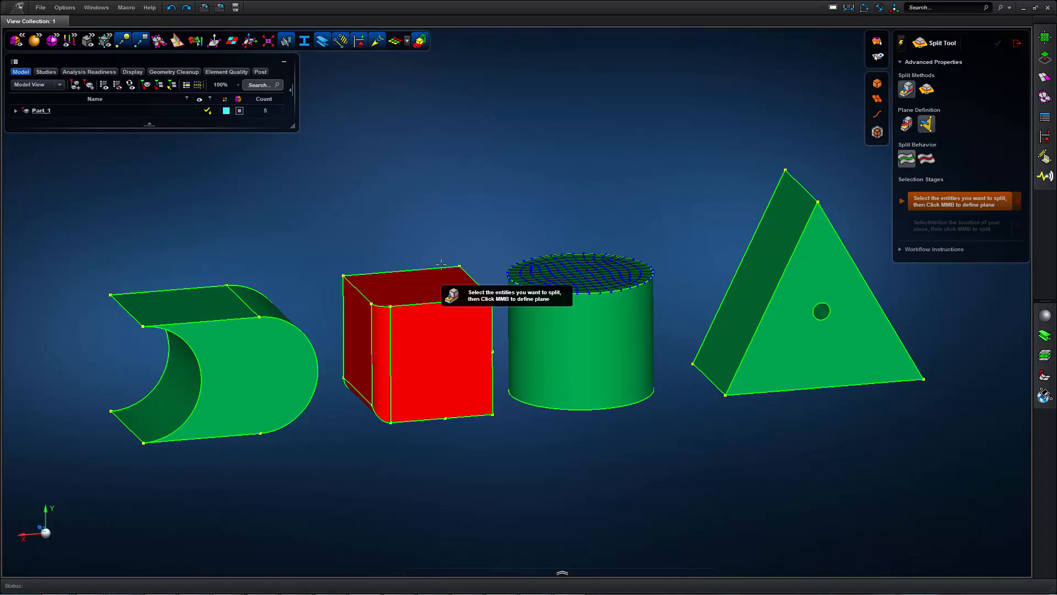
# - Split the red block with a plane placed near its base
pyautogui.click(417, 344)
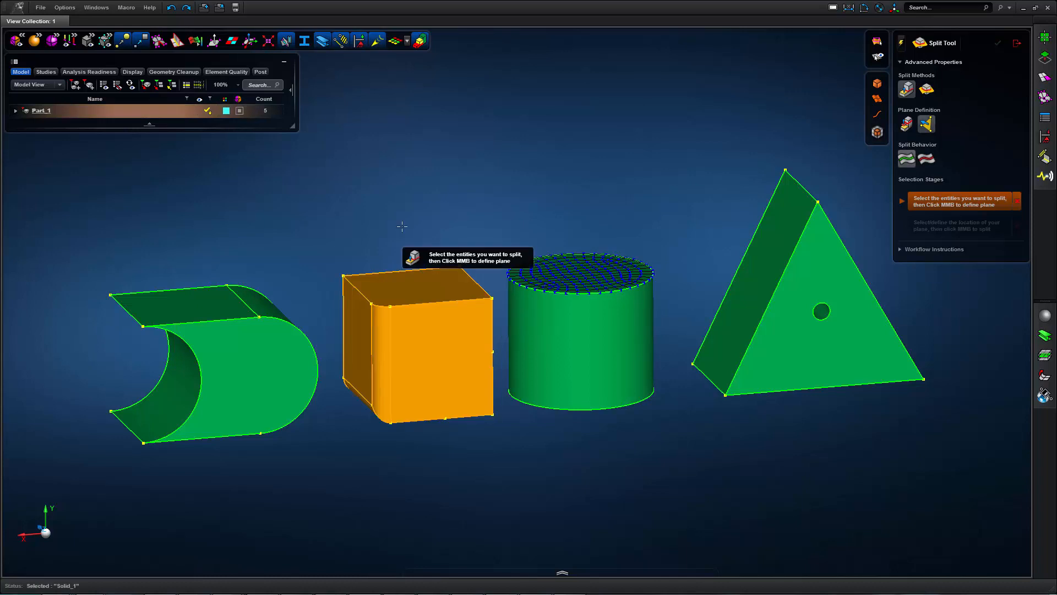
pyautogui.click(416, 347)
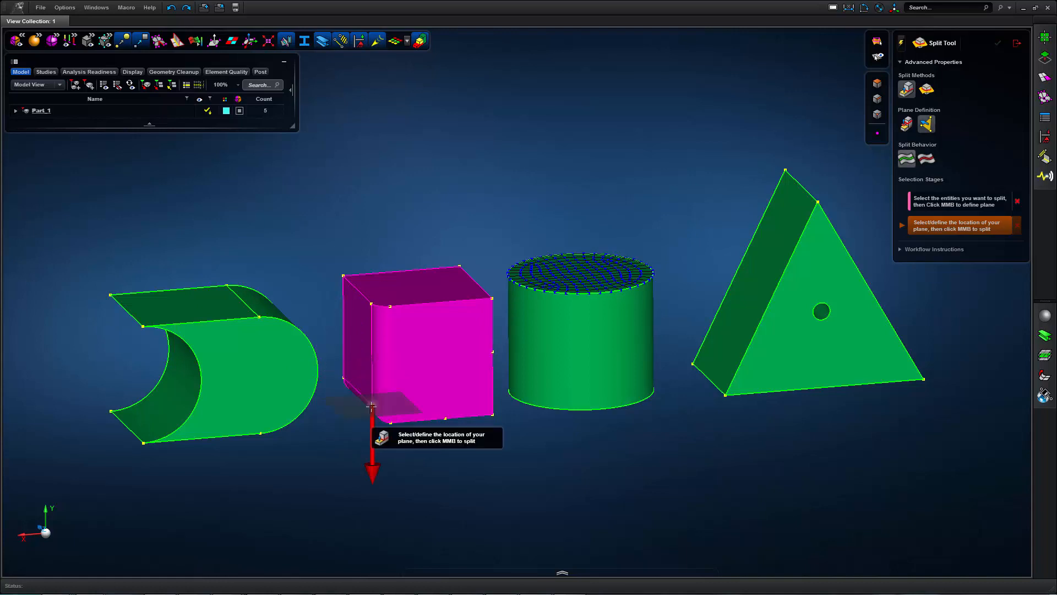
pyautogui.click(372, 405)
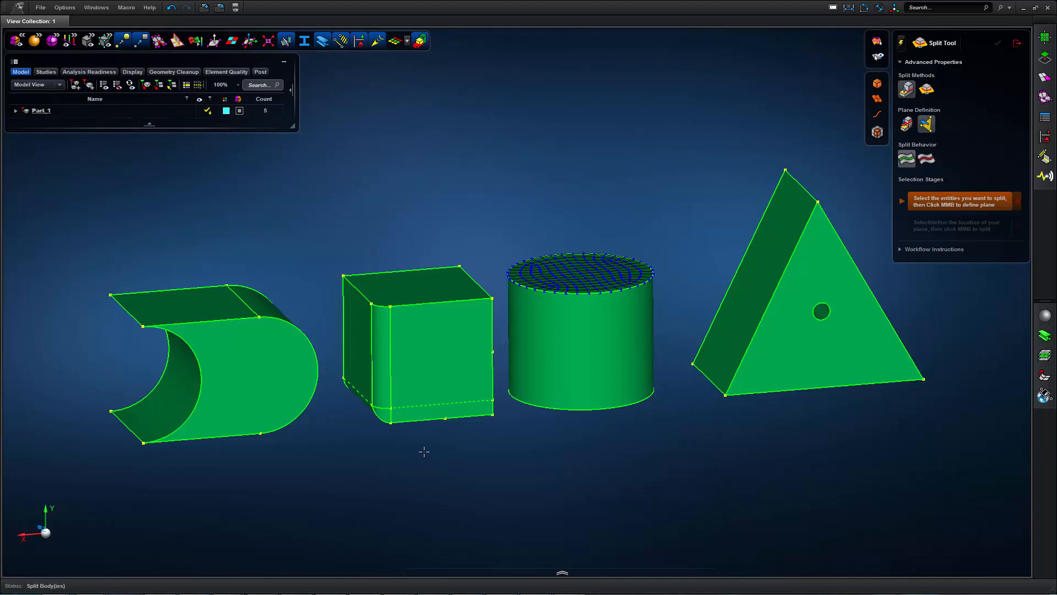
pyautogui.moveTo(434, 143)
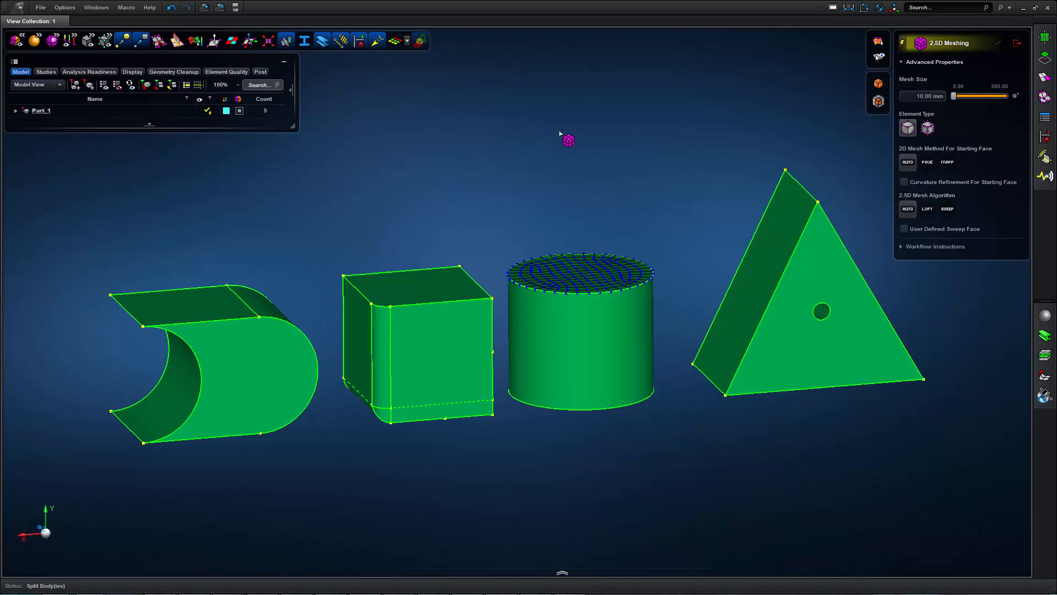
# - Relaunch 2.5D Meshing from the Meshing Tools list to confirm all four solids are green
pyautogui.click(418, 337)
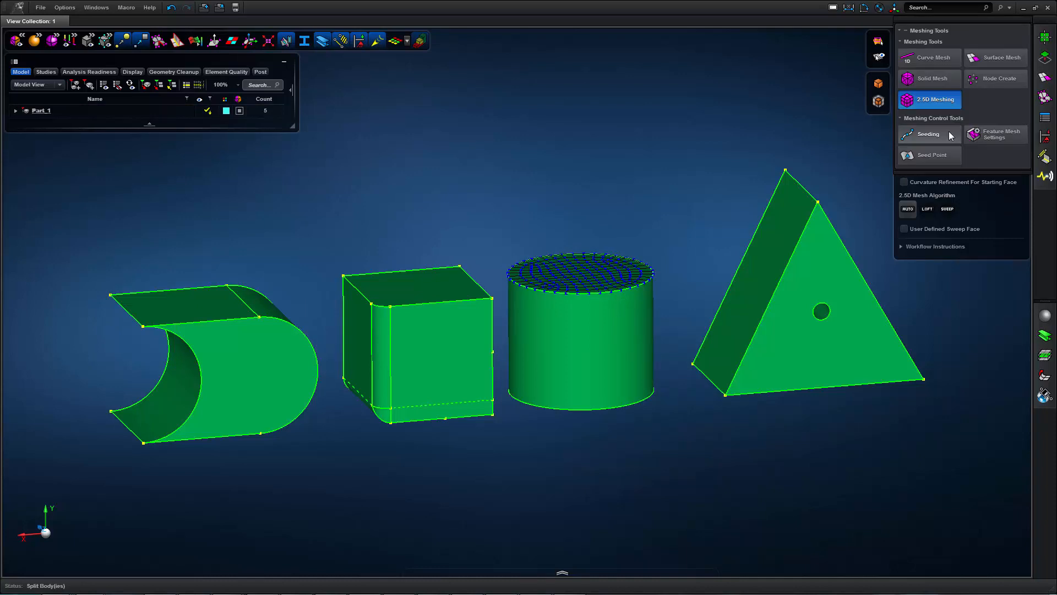
pyautogui.click(929, 134)
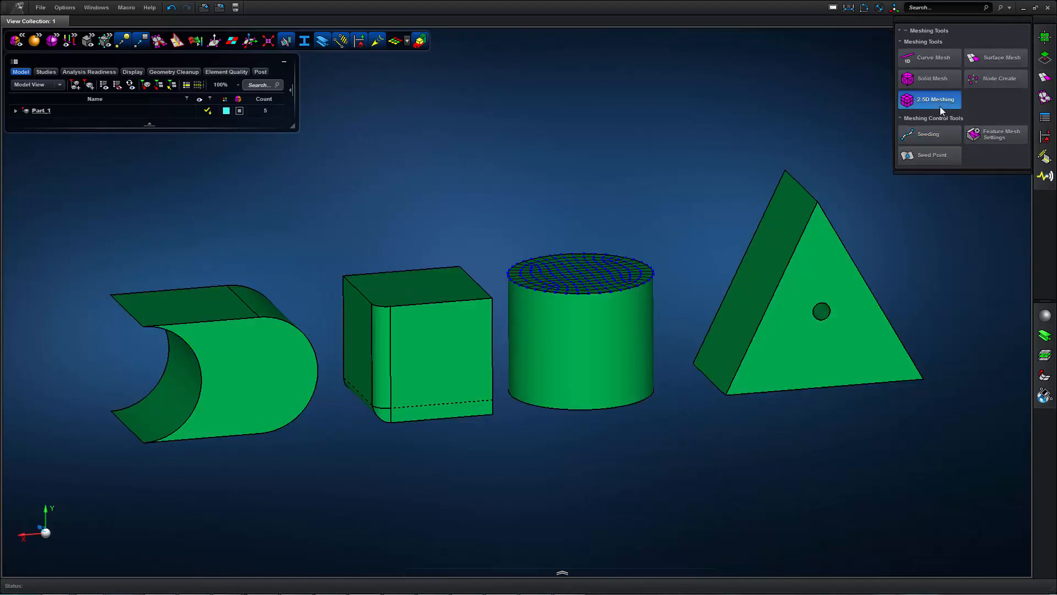
pyautogui.click(934, 99)
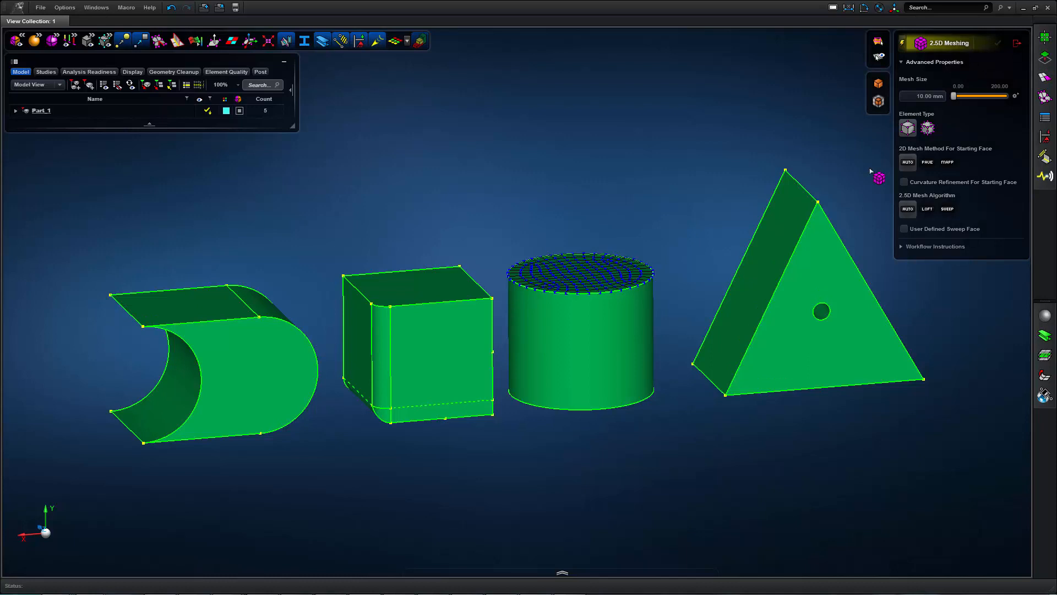